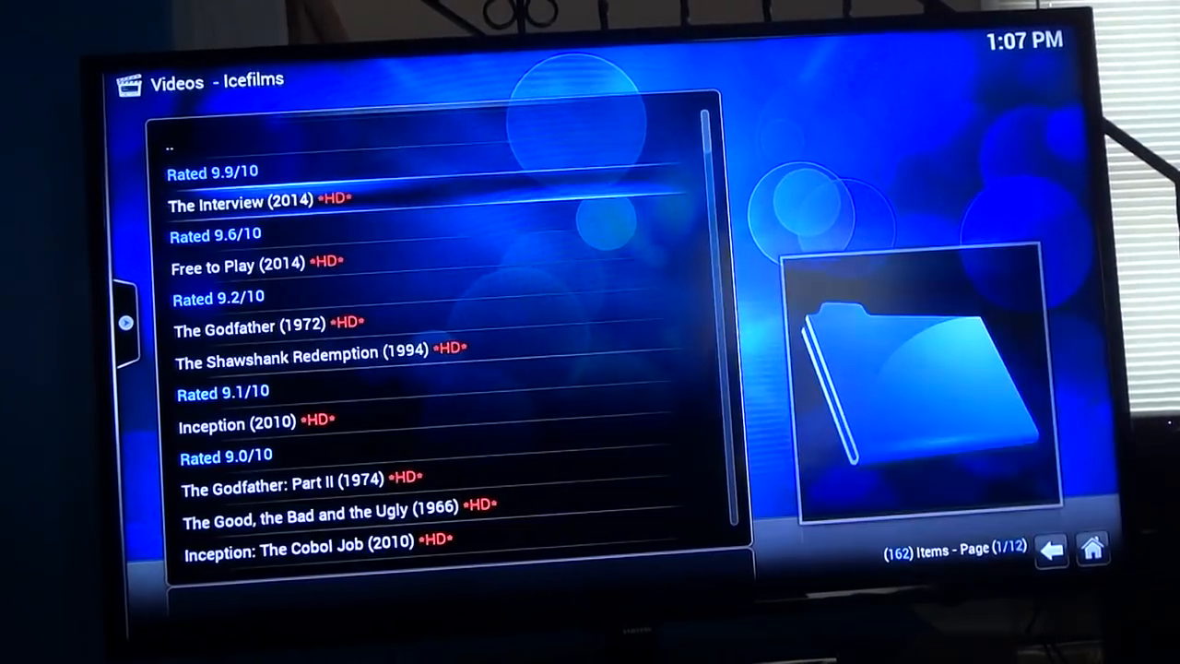
Exit the Icefilms rated-movies list to the home menu and move from Videos to Programs
{"action": "left_click", "coordinate": [1051, 550]}
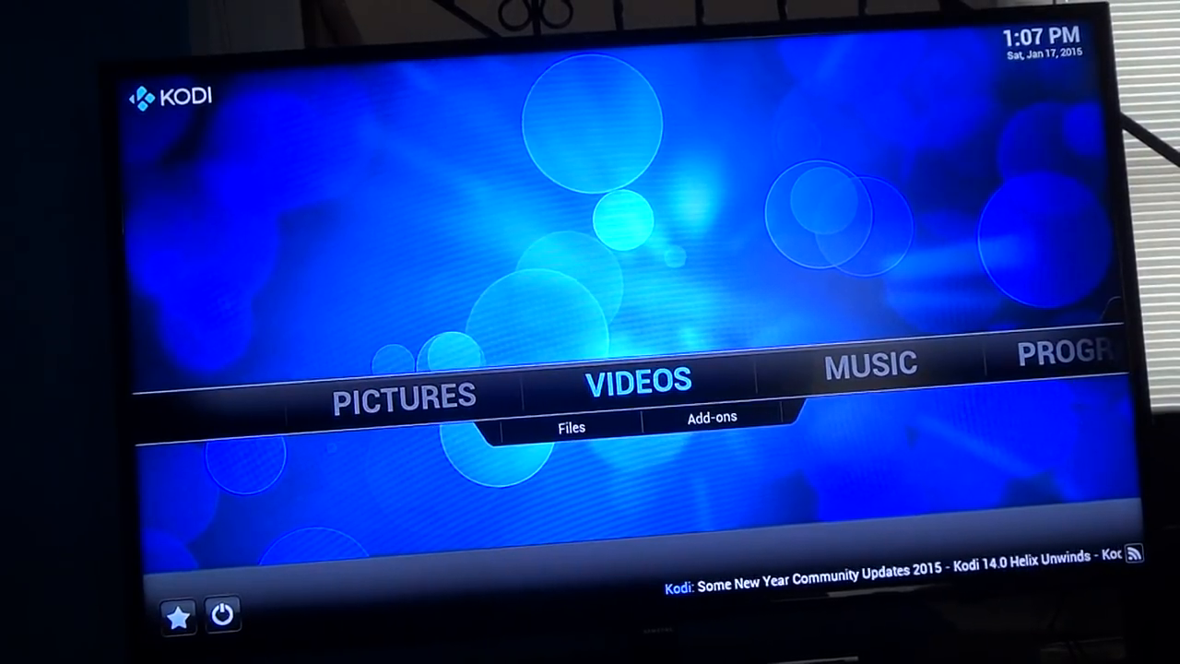
{"action": "key", "text": "right"}
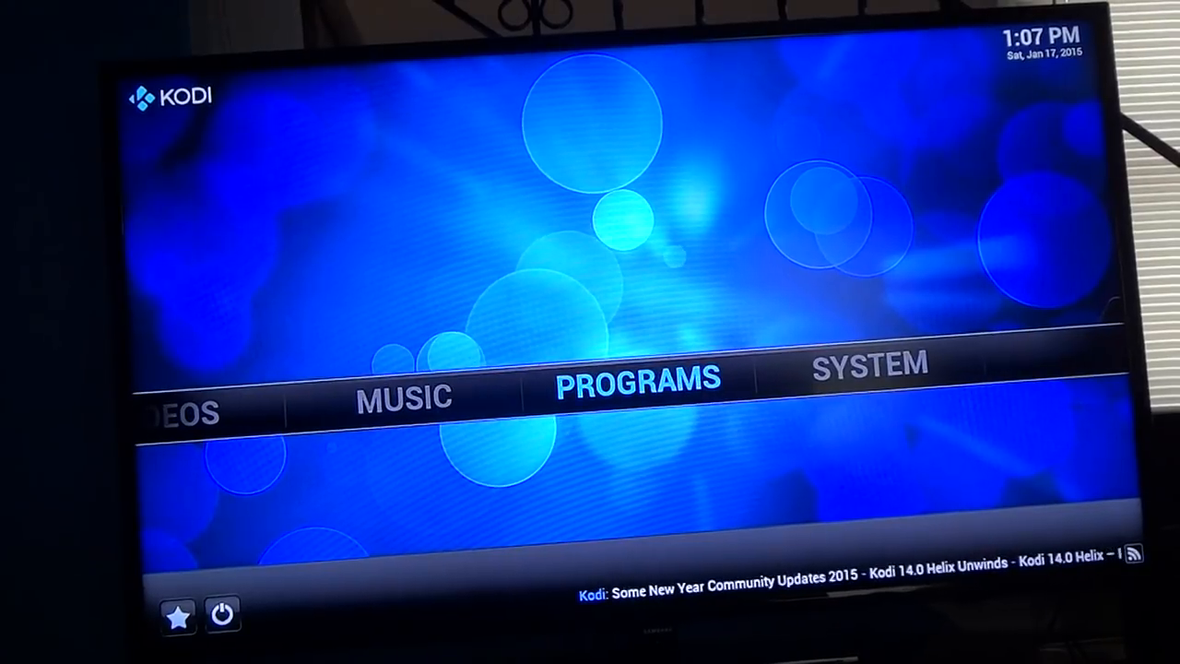